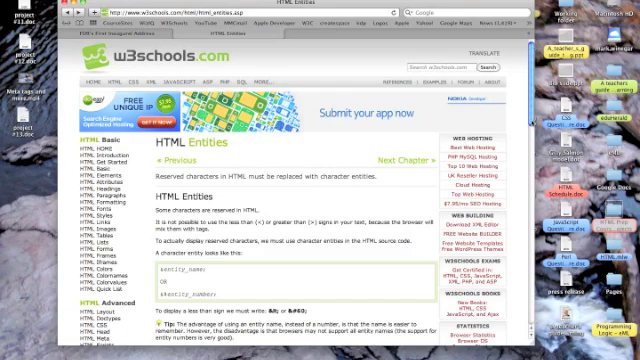
# Scroll to the Useful Character Entities table and select the &lt; less-than entity name
pyautogui.scroll(-3)
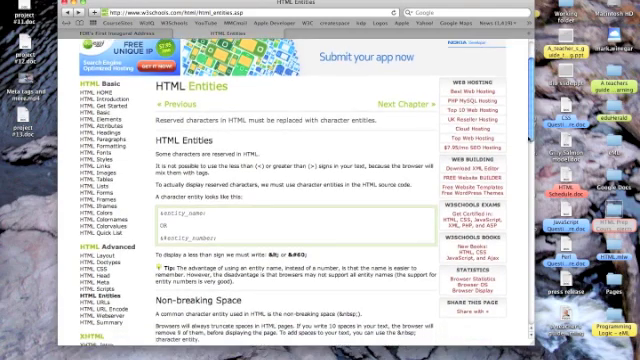
pyautogui.scroll(-3)
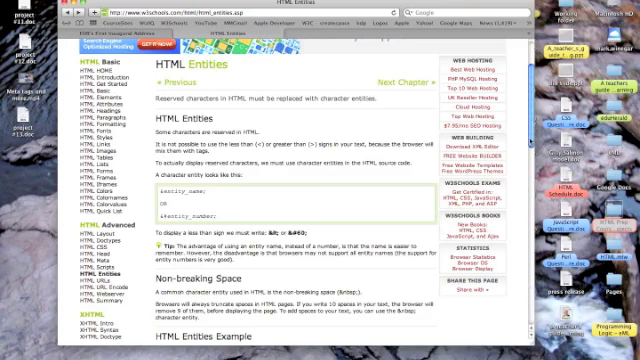
pyautogui.scroll(-3)
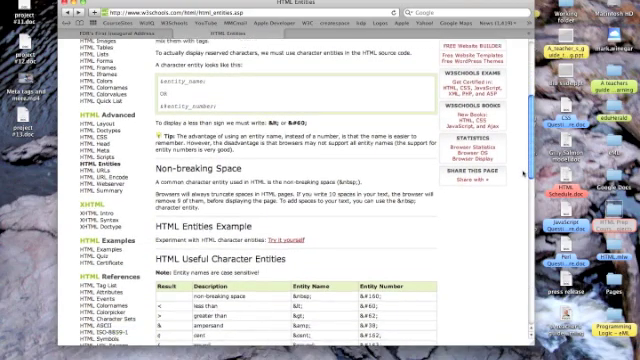
pyautogui.scroll(-3)
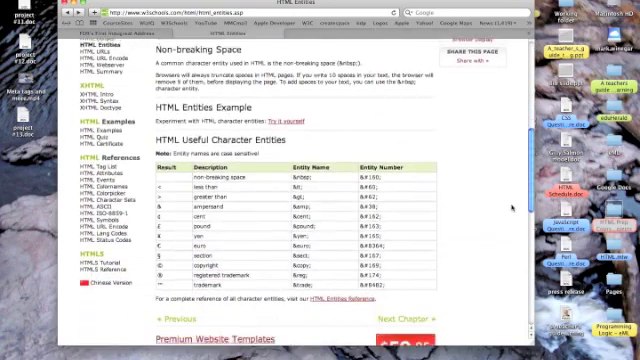
pyautogui.scroll(-3)
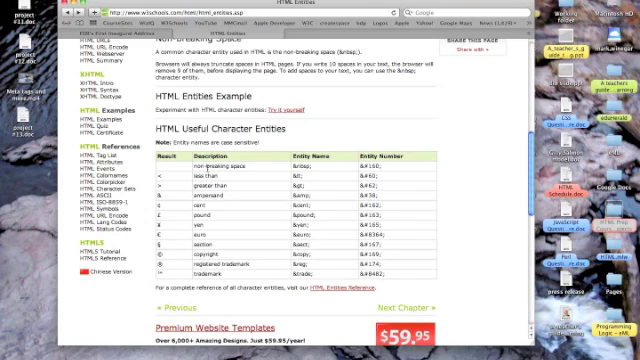
pyautogui.scroll(-3)
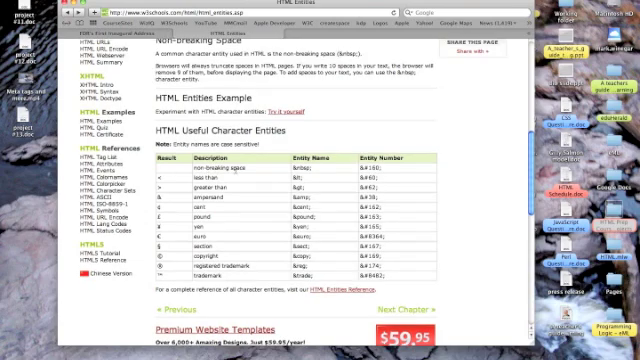
pyautogui.moveTo(326, 171)
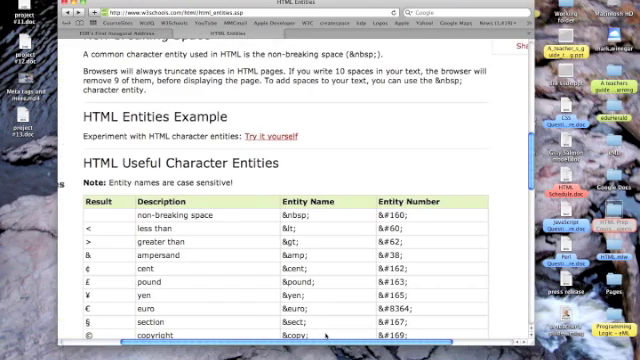
pyautogui.scroll(-3)
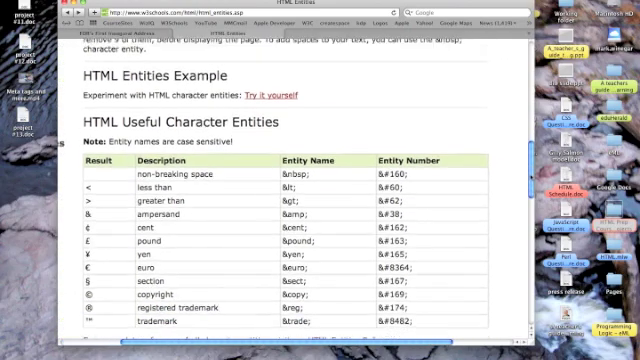
pyautogui.scroll(-3)
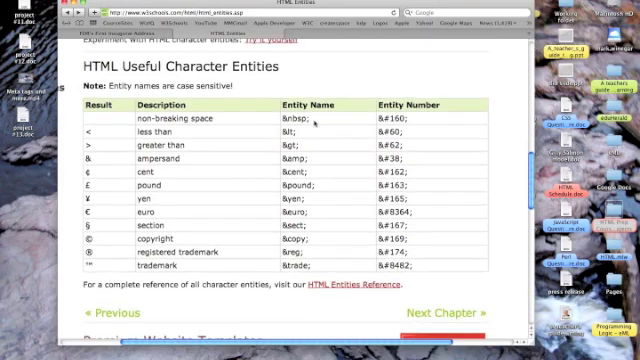
pyautogui.doubleClick(297, 118)
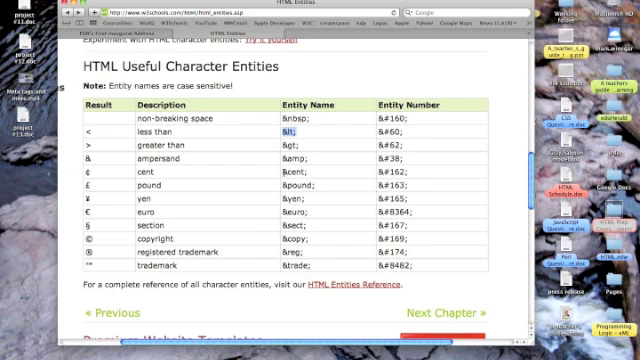
pyautogui.moveTo(345, 290)
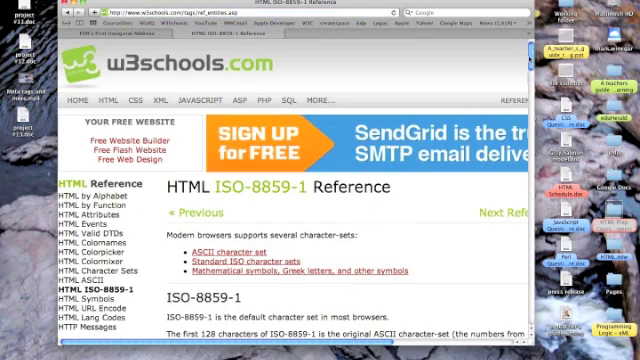
pyautogui.scroll(-3)
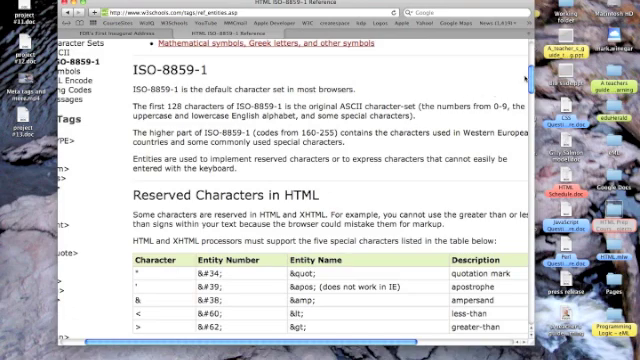
pyautogui.scroll(-3)
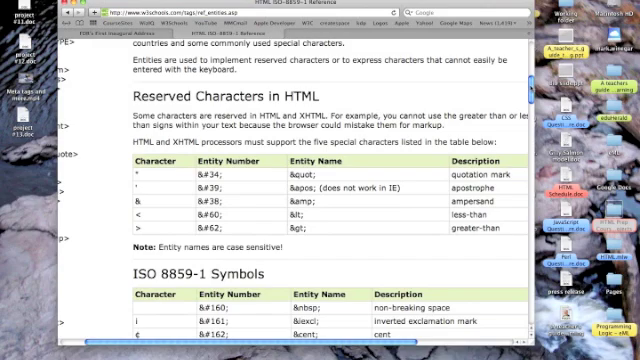
pyautogui.scroll(-3)
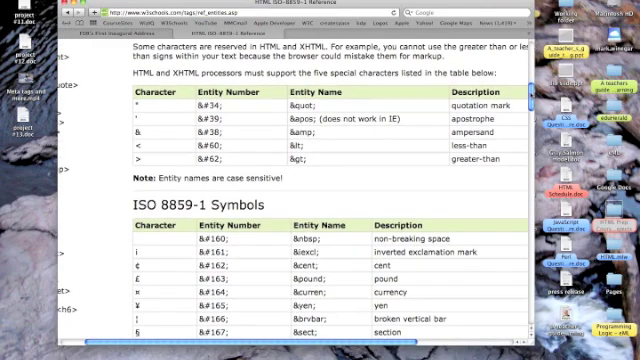
pyautogui.scroll(-3)
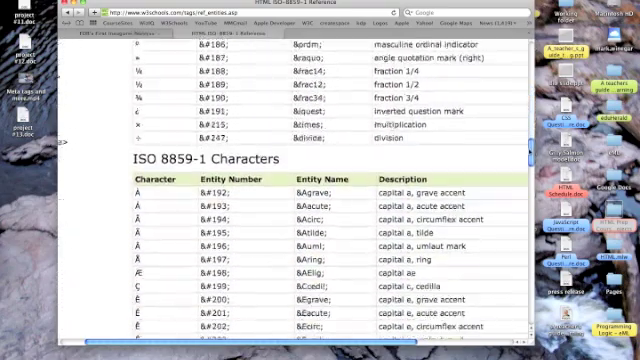
pyautogui.scroll(-3)
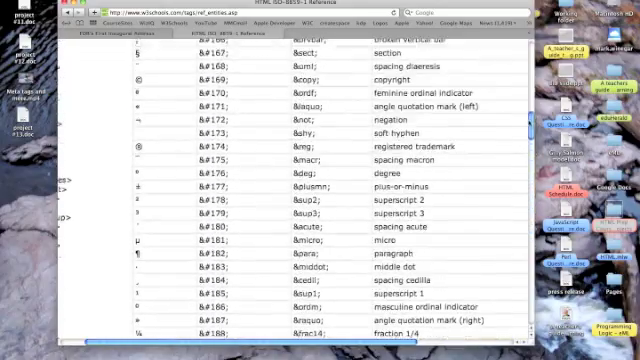
pyautogui.scroll(3)
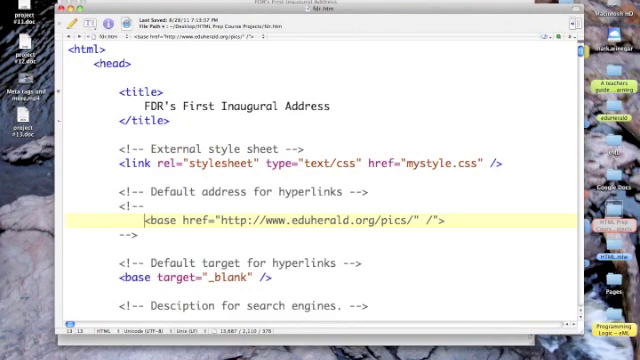
# Insert the &quot; entity before "This is a day of national consecration."
pyautogui.scroll(-3)
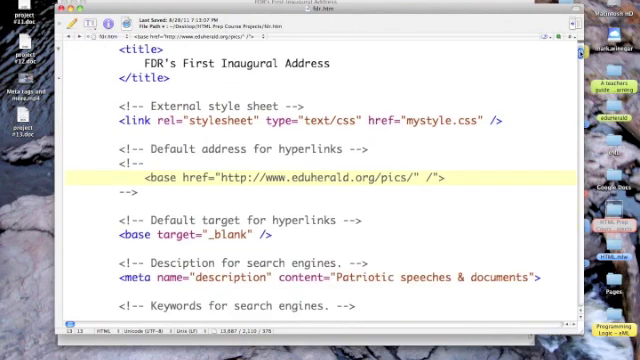
pyautogui.scroll(-3)
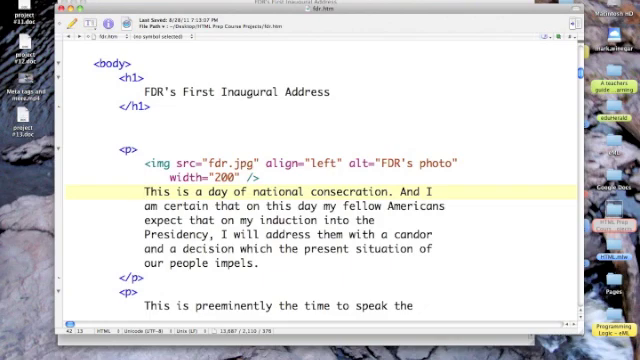
pyautogui.write('&')
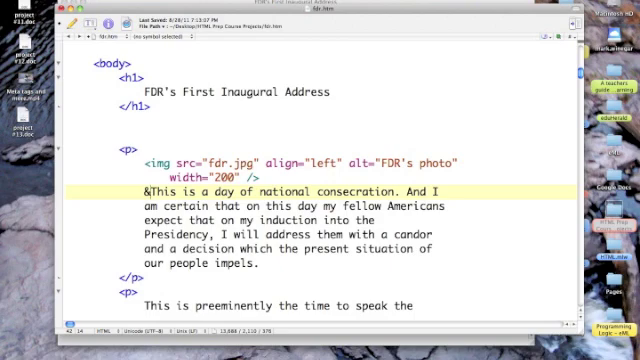
pyautogui.write('quot;')
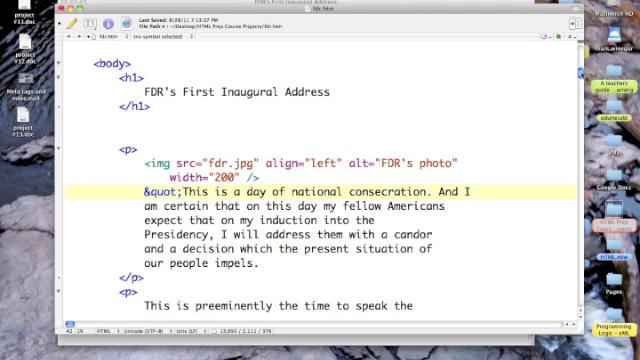
# Append &quot; after "May He guide me in the days to come." and preview in browser
pyautogui.scroll(-3)
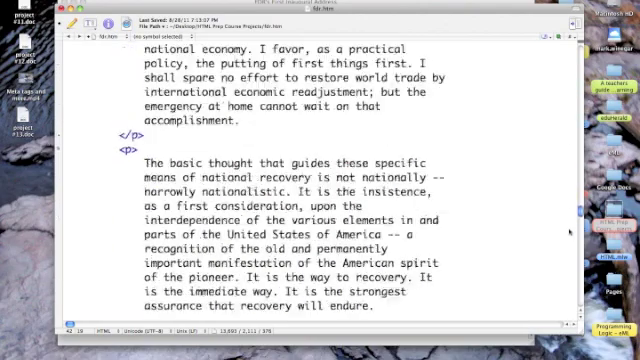
pyautogui.scroll(-3)
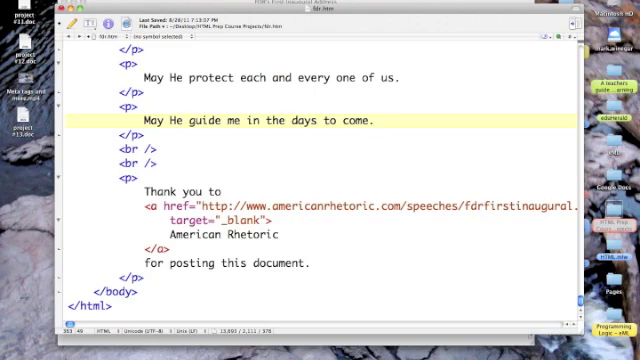
pyautogui.write('&')
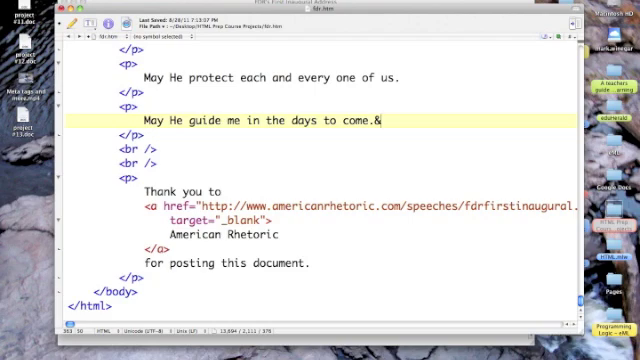
pyautogui.write('quo')
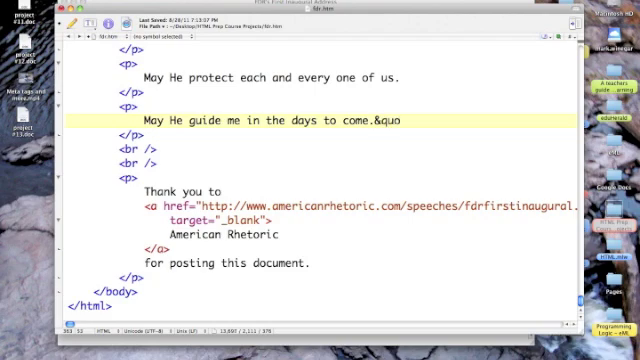
pyautogui.write('t;')
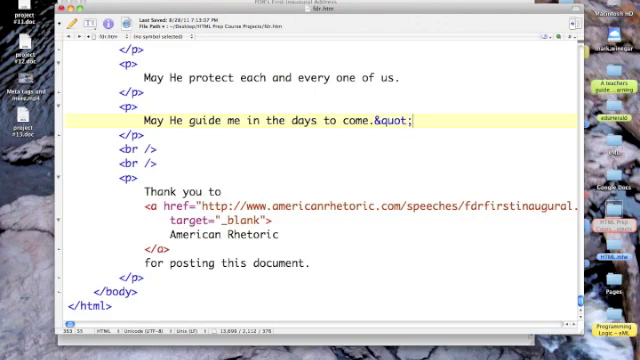
pyautogui.click(70, 13)
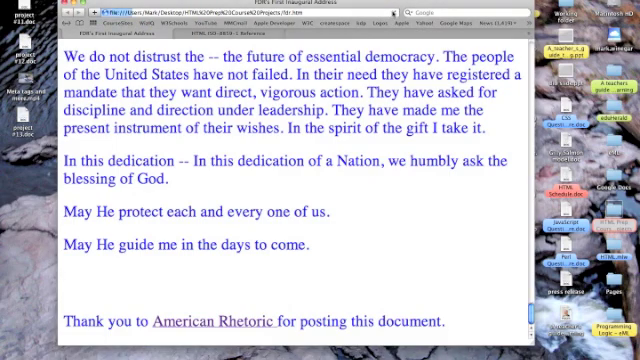
# Reload fdr.htm in Safari to show the closing quotation mark after the final sentence
pyautogui.write('"')
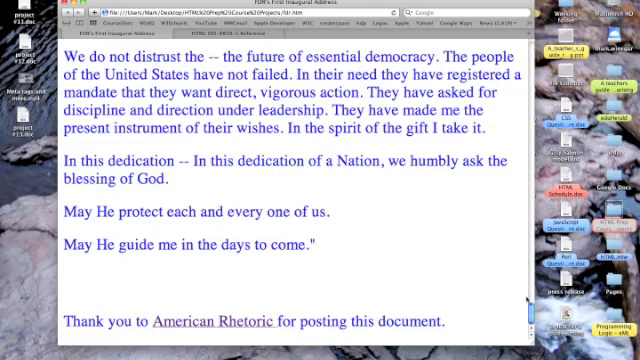